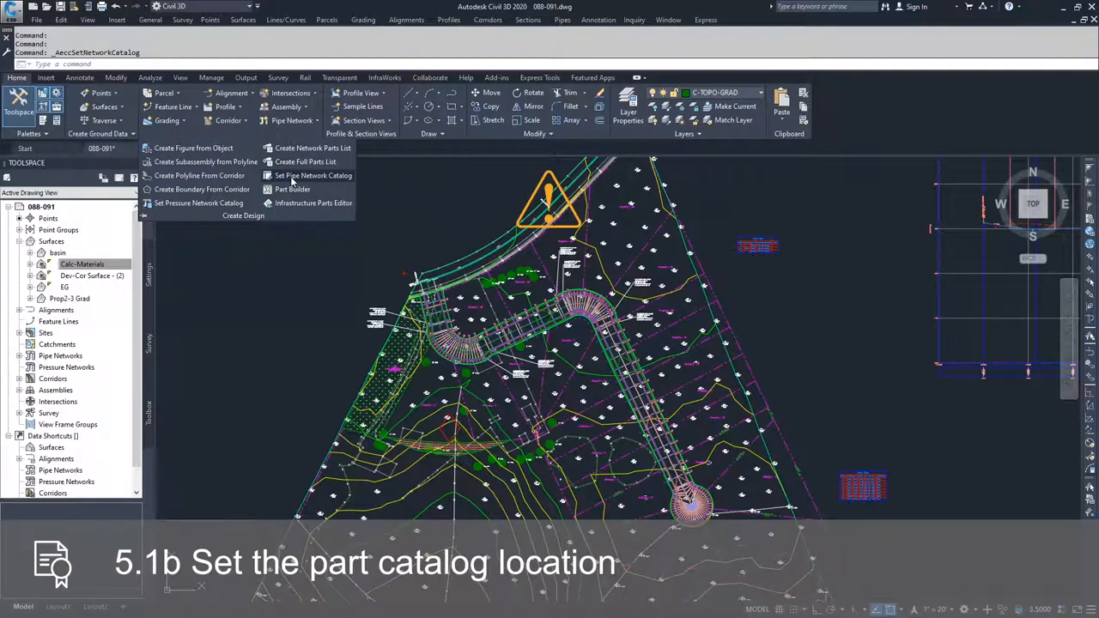
{"action": "mouse_move", "coordinate": [312, 175]}
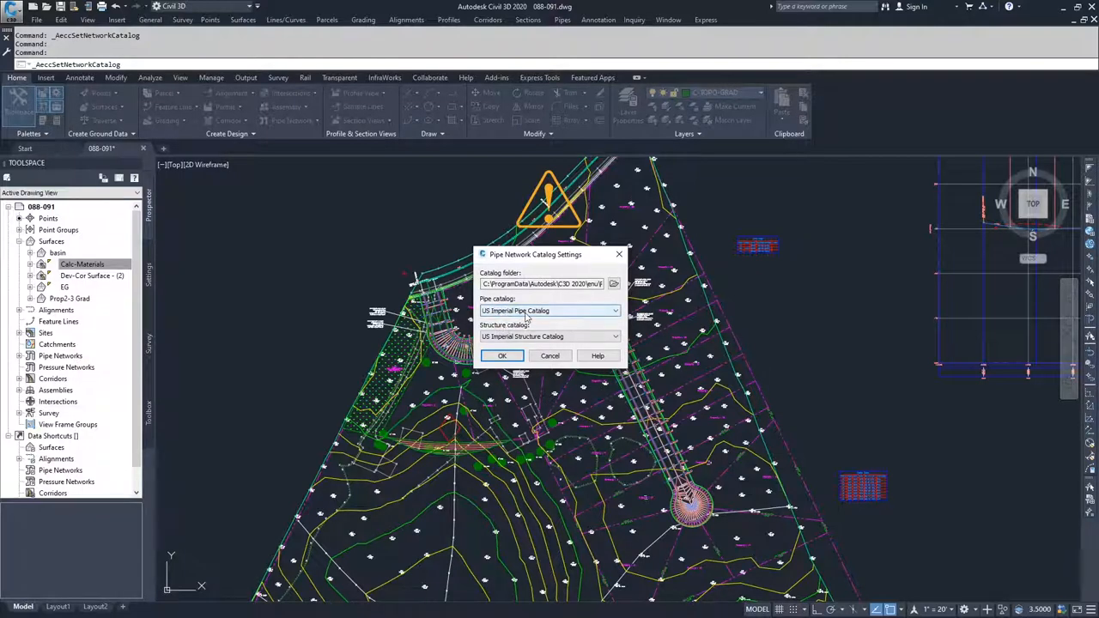
{"action": "left_click", "coordinate": [614, 309]}
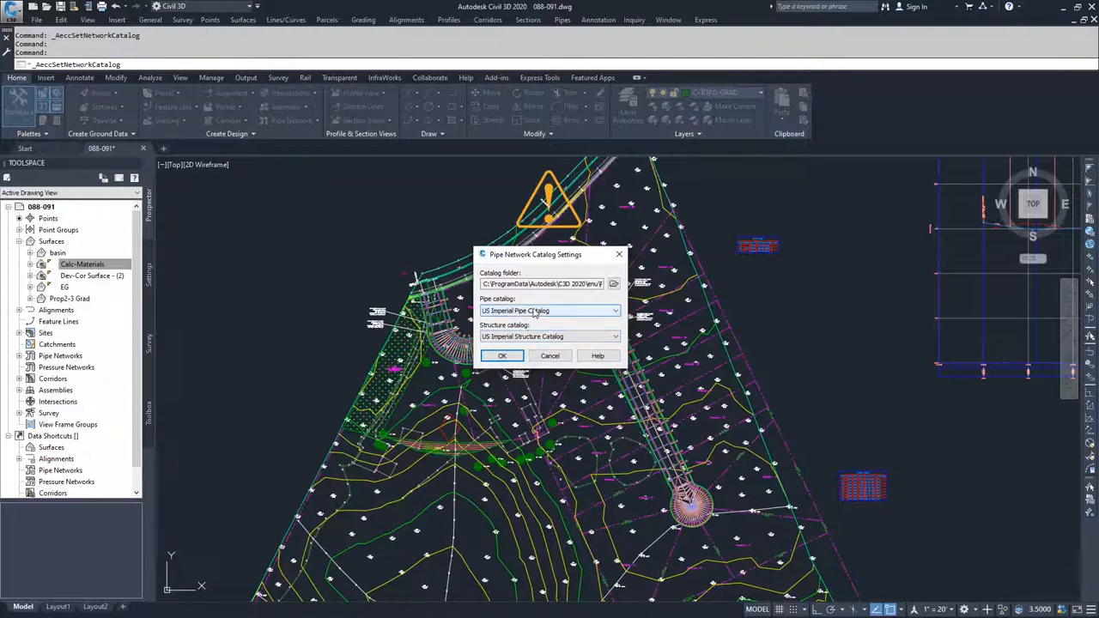
{"action": "left_click", "coordinate": [613, 310]}
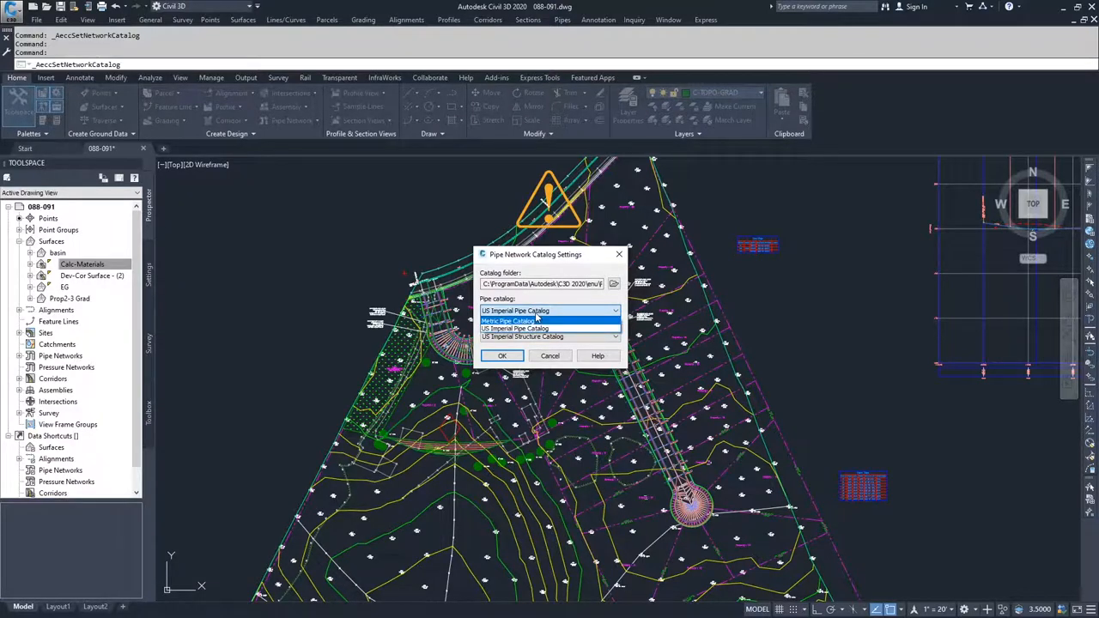
{"action": "left_click", "coordinate": [515, 329]}
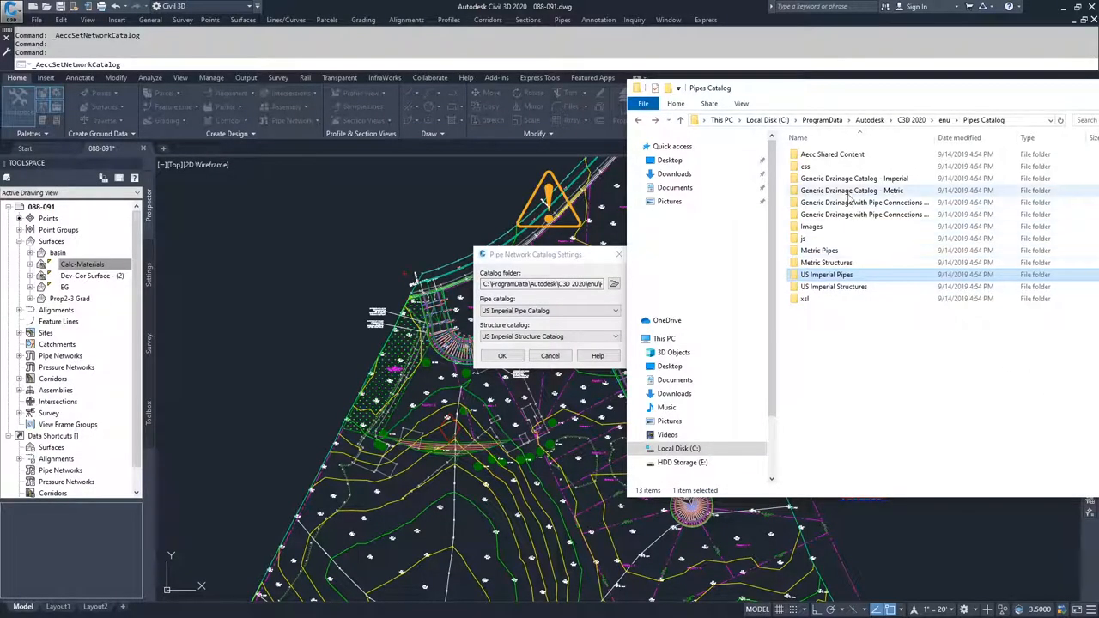
{"action": "mouse_move", "coordinate": [850, 202]}
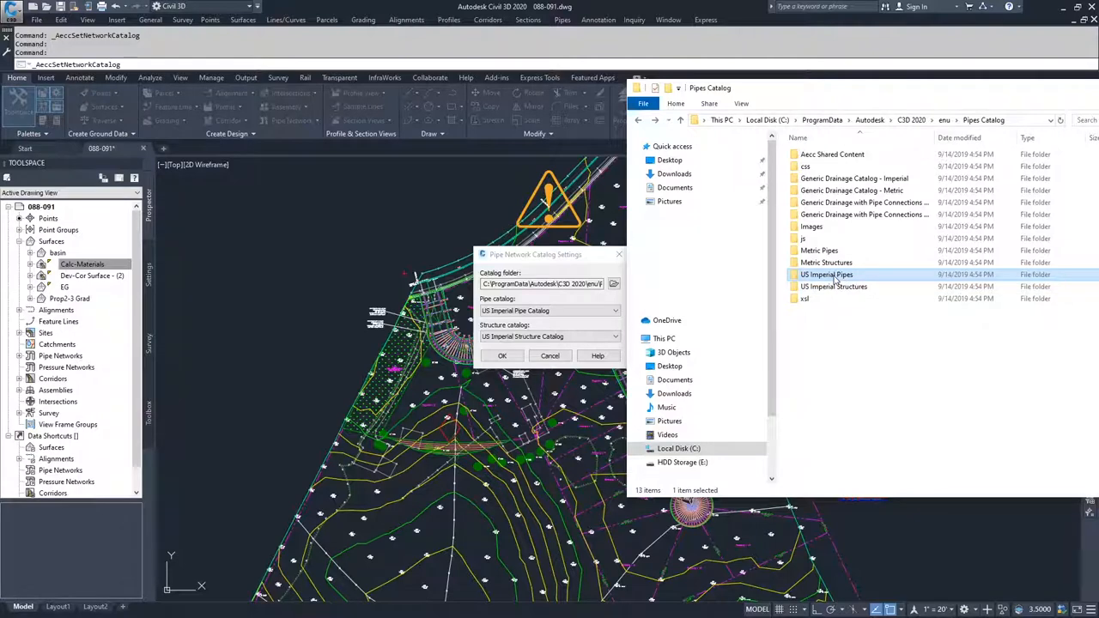
Browse the US Imperial Pipes folder, then list the available pipe catalogs back in the settings dialog.
{"action": "double_click", "coordinate": [828, 275]}
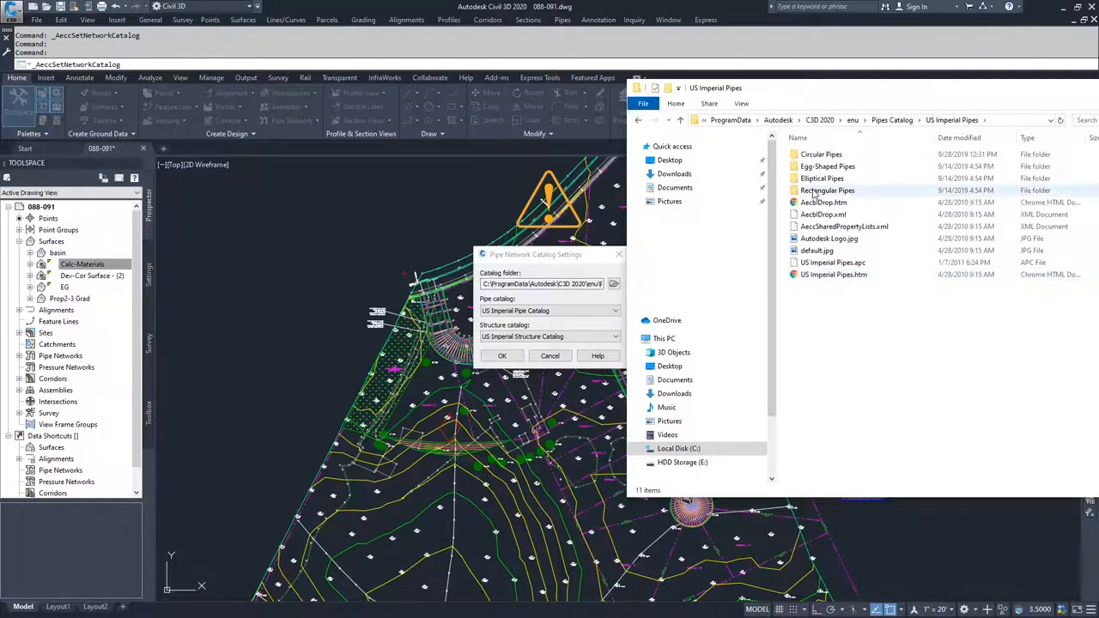
{"action": "mouse_move", "coordinate": [807, 192]}
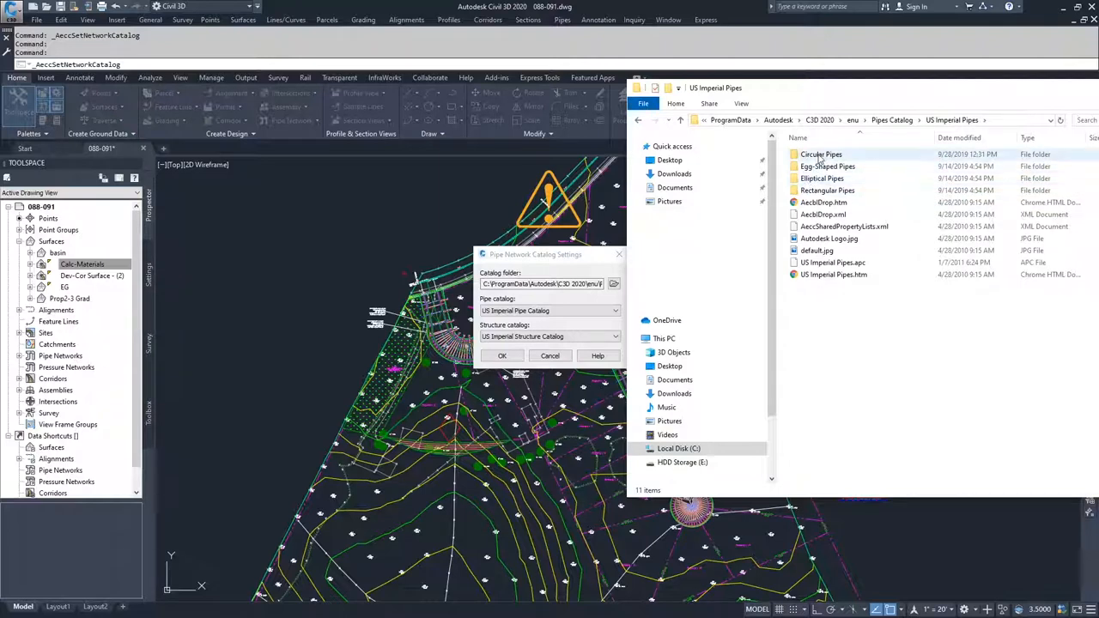
{"action": "mouse_move", "coordinate": [821, 154]}
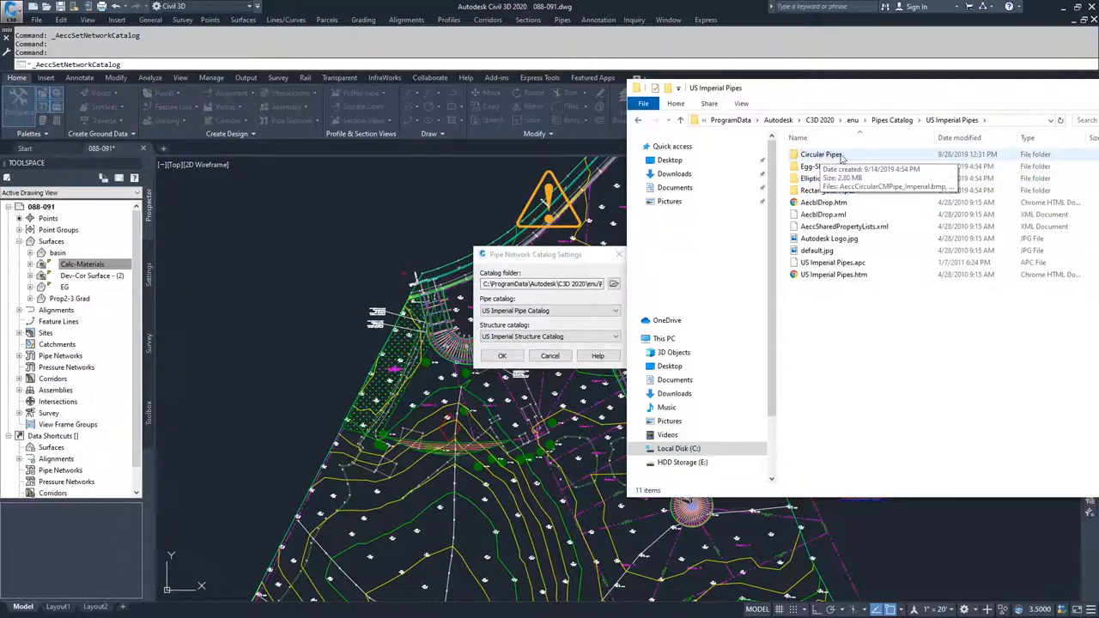
{"action": "mouse_move", "coordinate": [855, 163]}
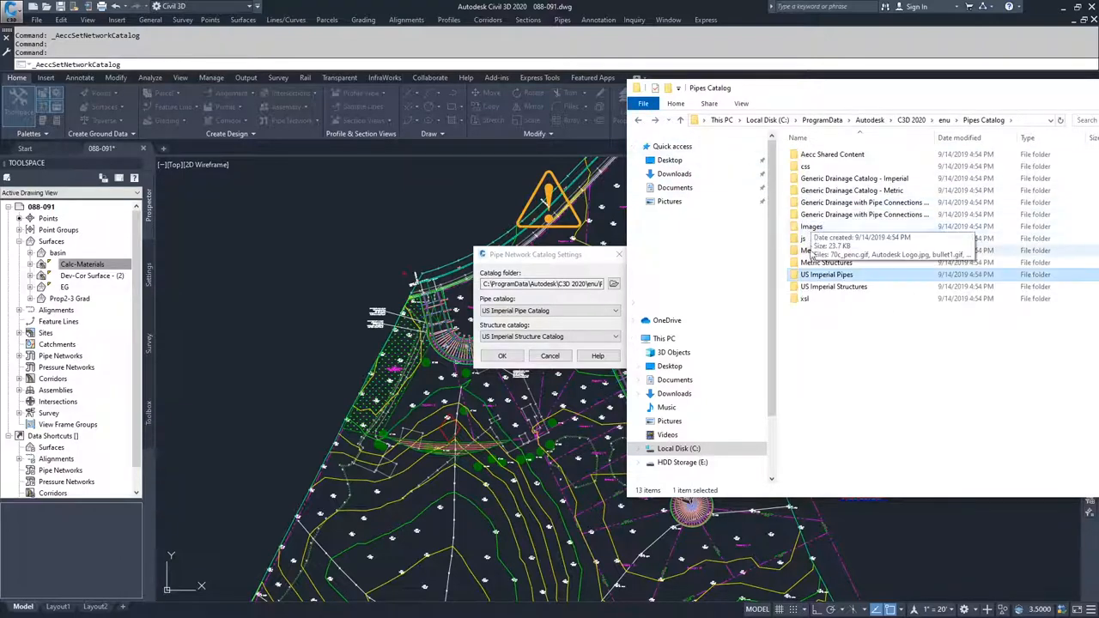
{"action": "mouse_move", "coordinate": [953, 399]}
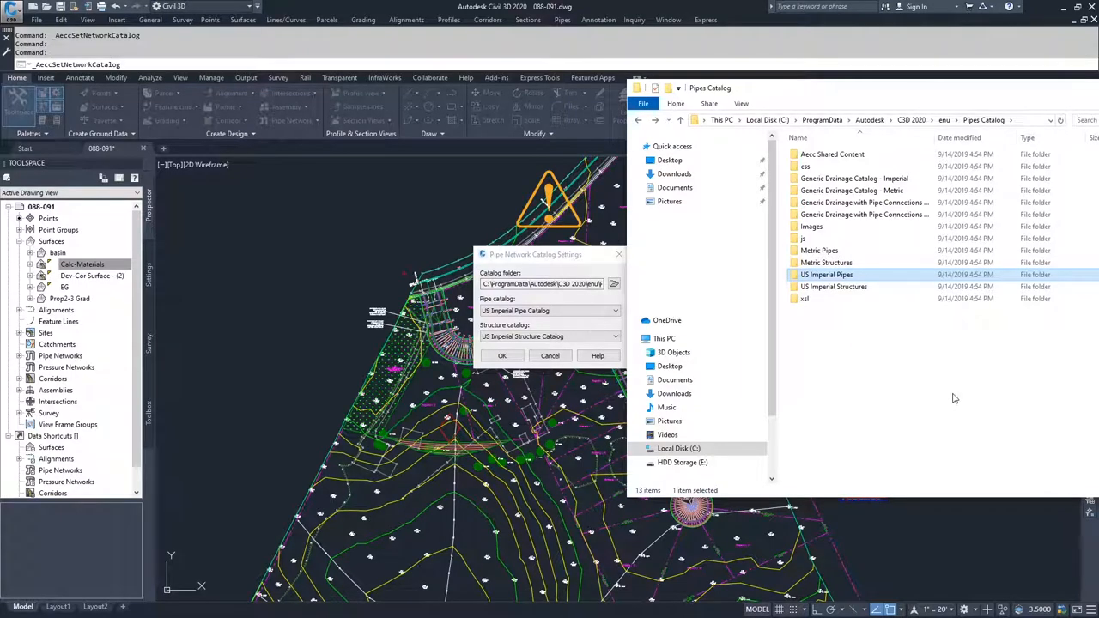
{"action": "mouse_move", "coordinate": [957, 388]}
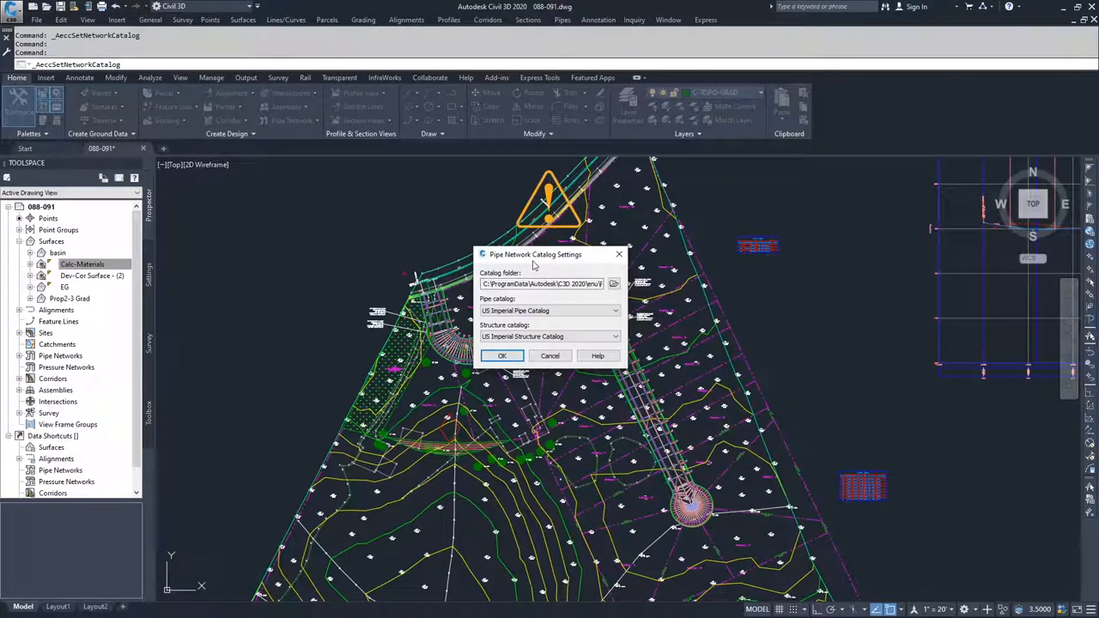
{"action": "left_click", "coordinate": [549, 309]}
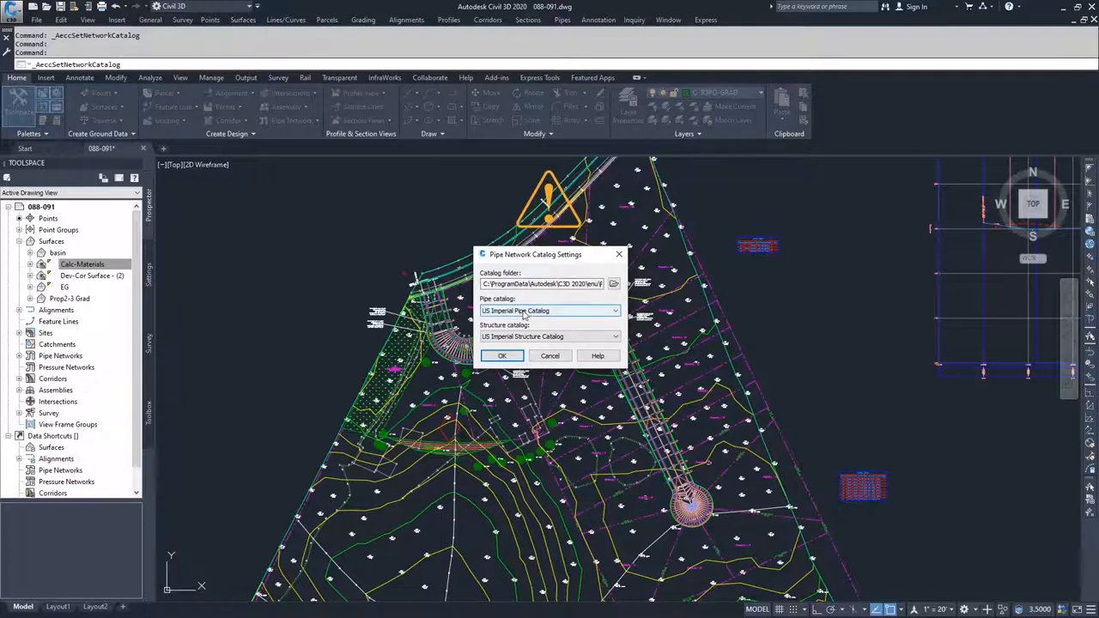
{"action": "left_click", "coordinate": [614, 309]}
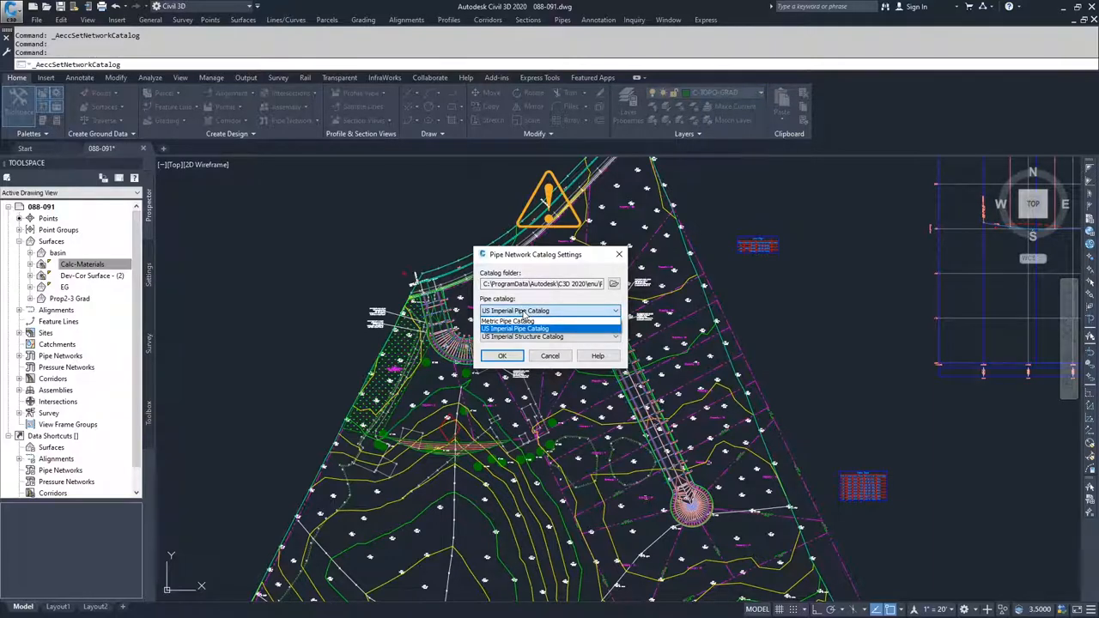